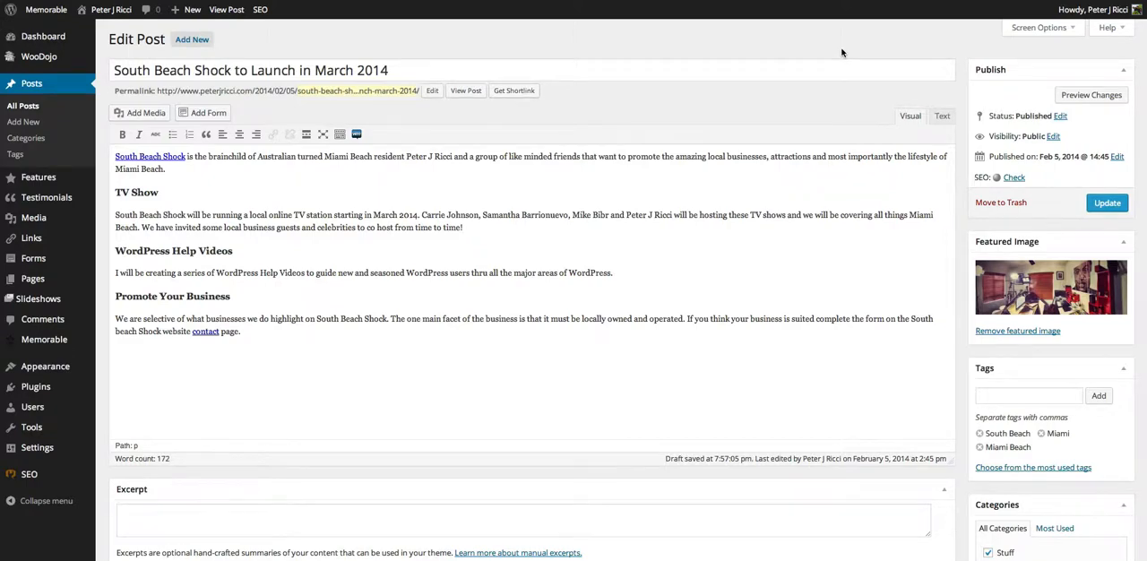
- Enter 'March' as the Yoast focus keyword for the post
scroll(down, 3)
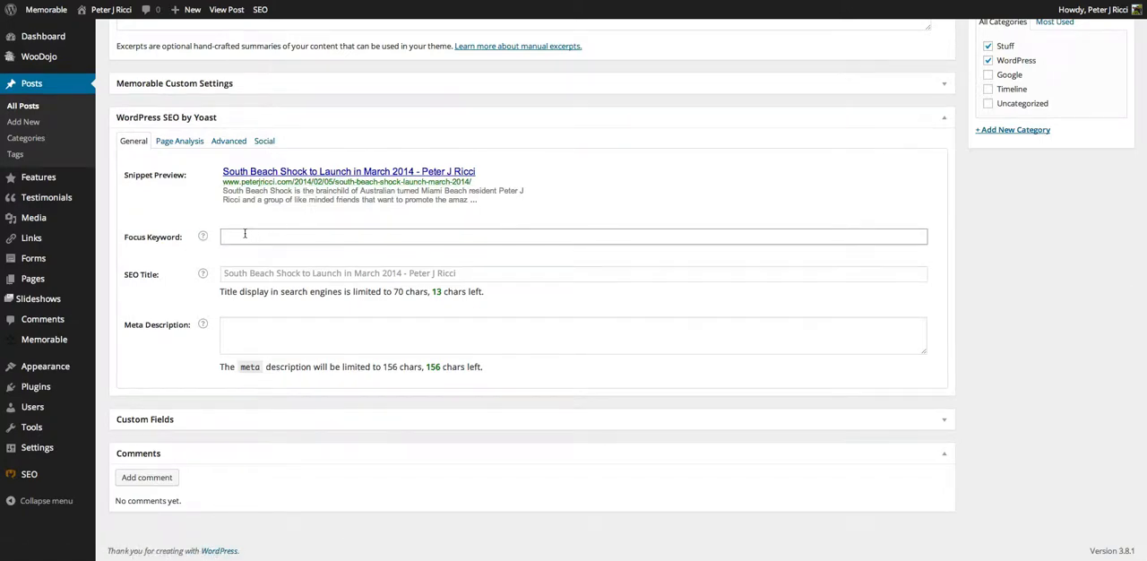
text(March)
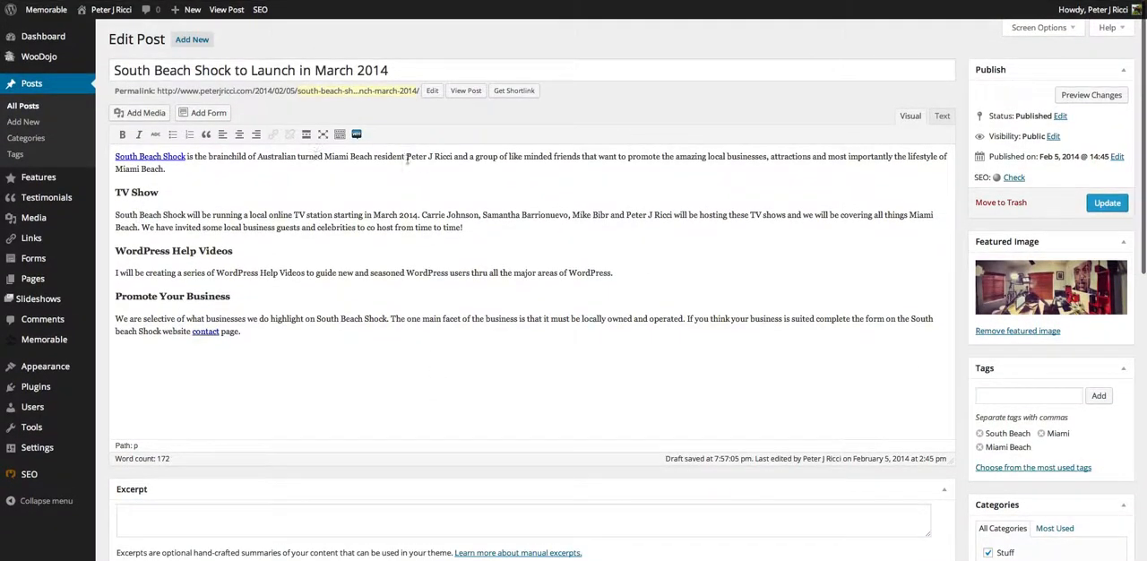
- Fill the meta description with 'South Beach Shock is the brainchild of Australian turned Miami Beach resident Peter J Ricci'
drag(114, 156, 451, 156)
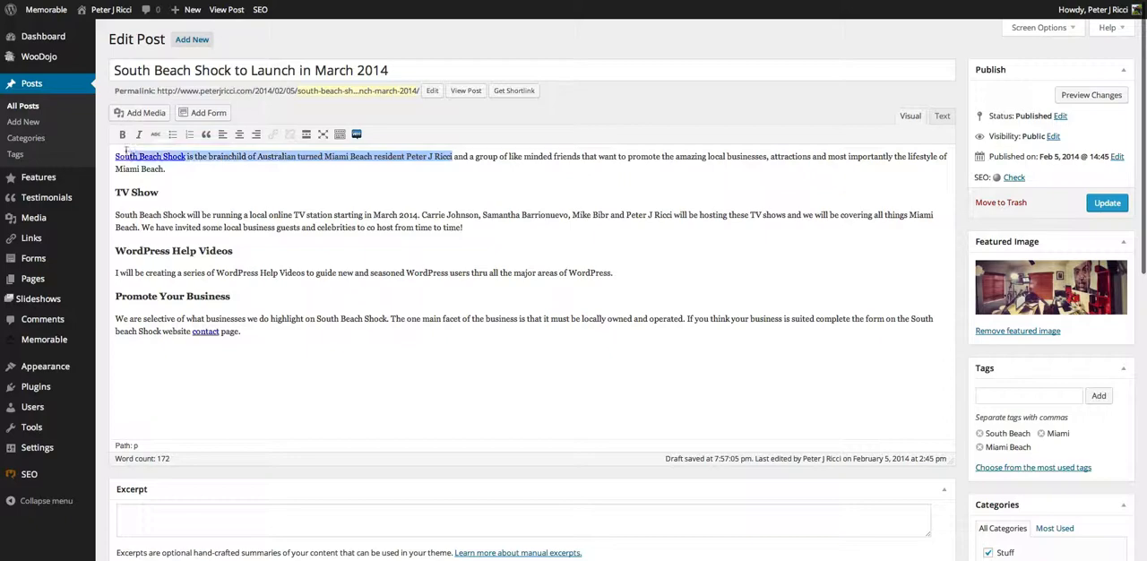
scroll(down, 3)
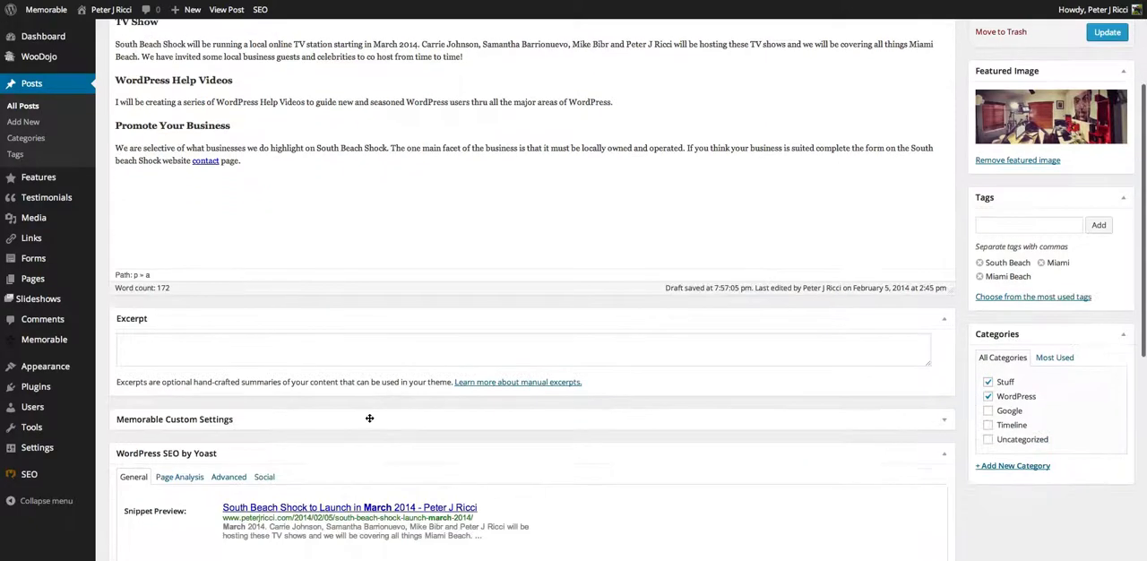
scroll(down, 3)
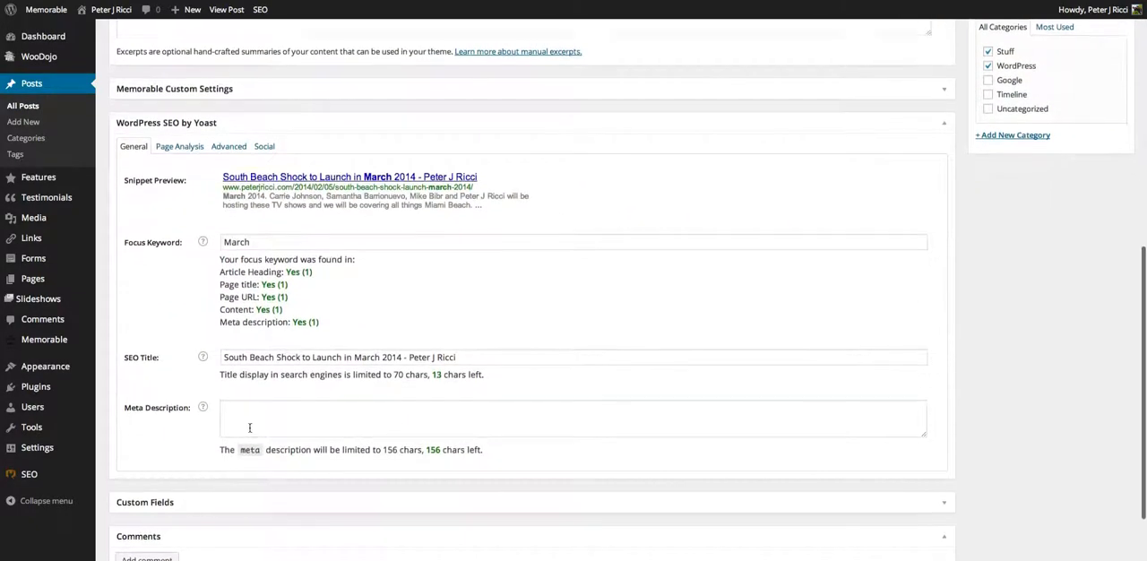
text(√ç)
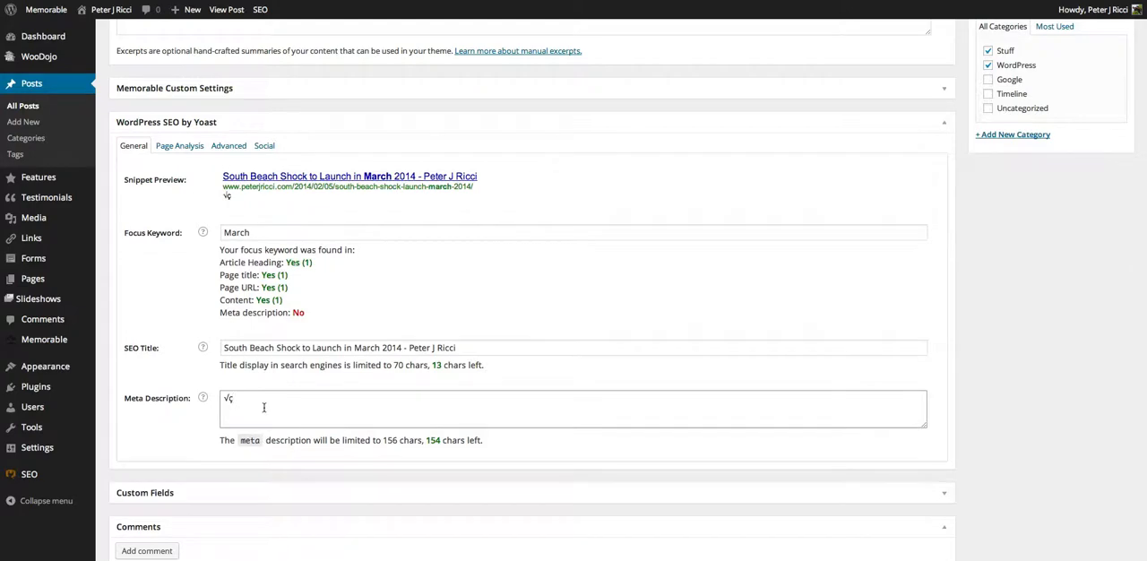
text(South Beach Shock is the brainchild of Australian turned Miami Beach resident Peter J Ricci)
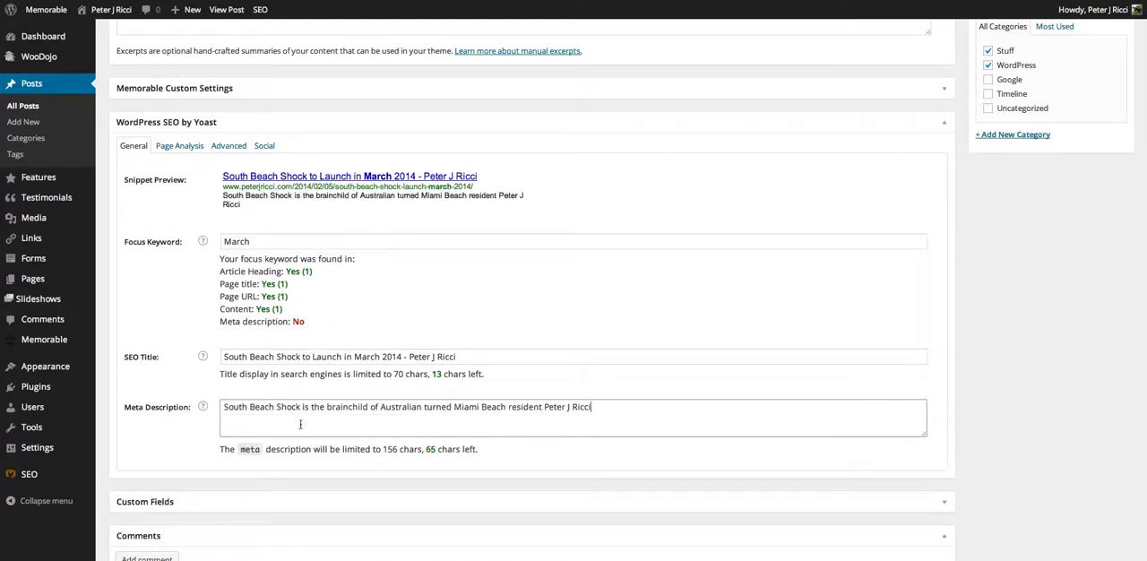
mouse_move(488, 409)
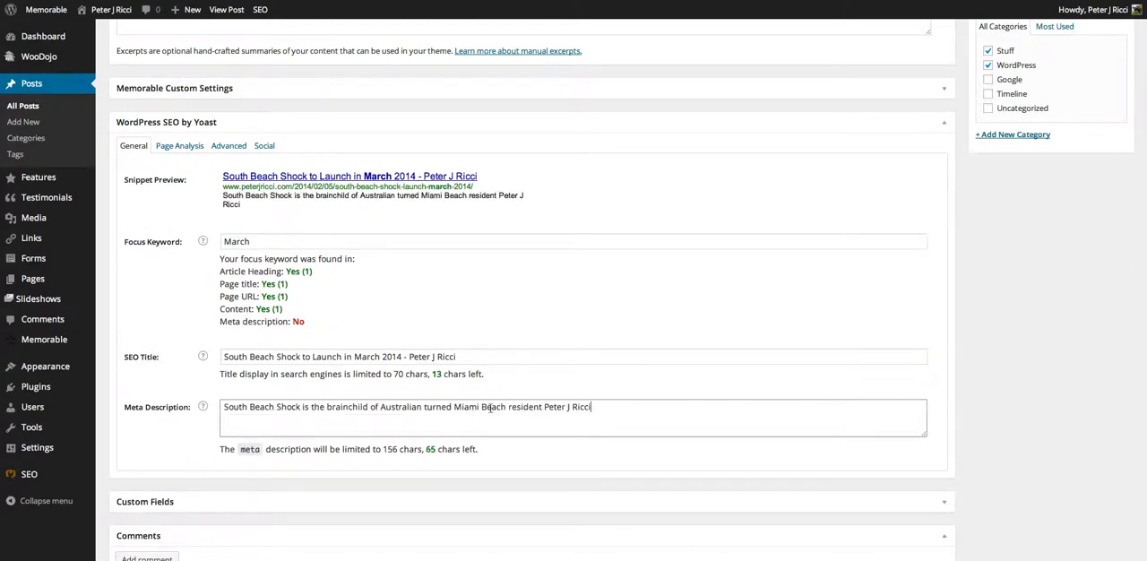
scroll(down, 3)
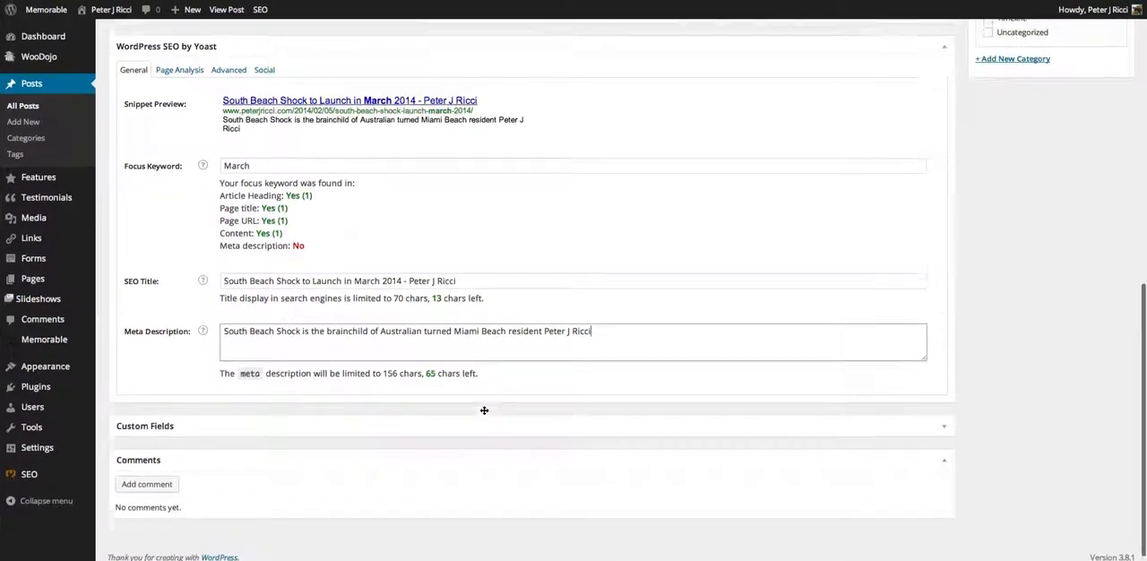
scroll(up, 3)
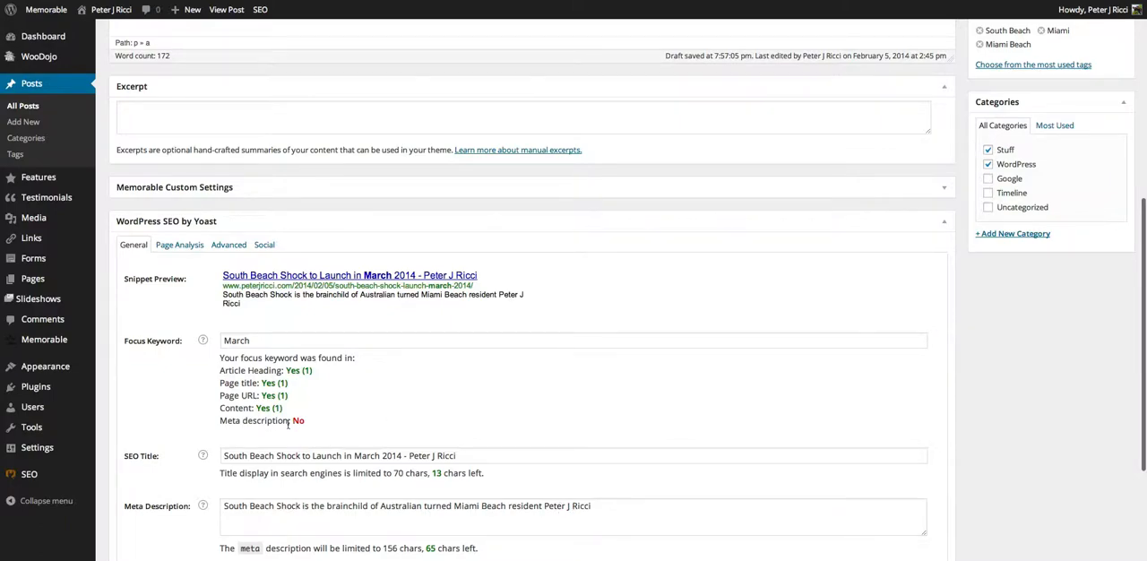
scroll(up, 3)
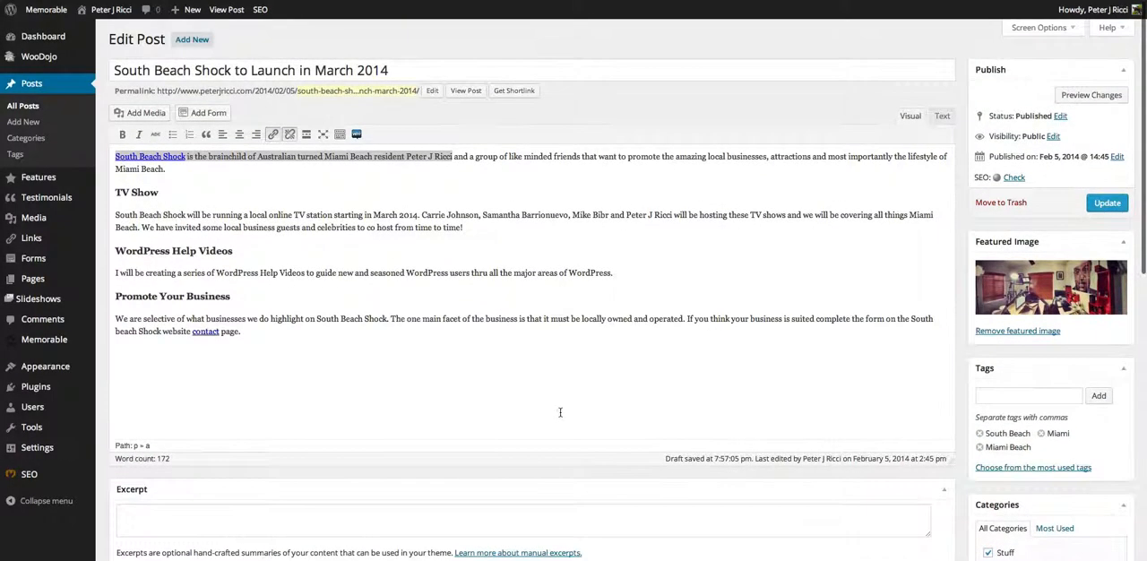
- Update the post and review Yoast's report that 'March' appears in heading, title, URL and content
scroll(down, 3)
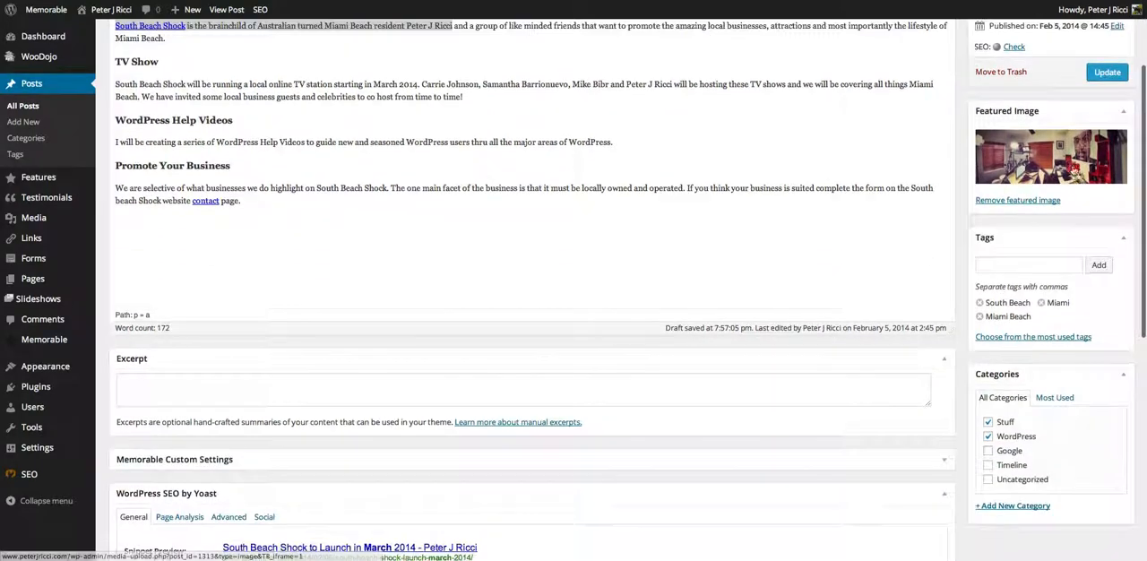
click(1108, 71)
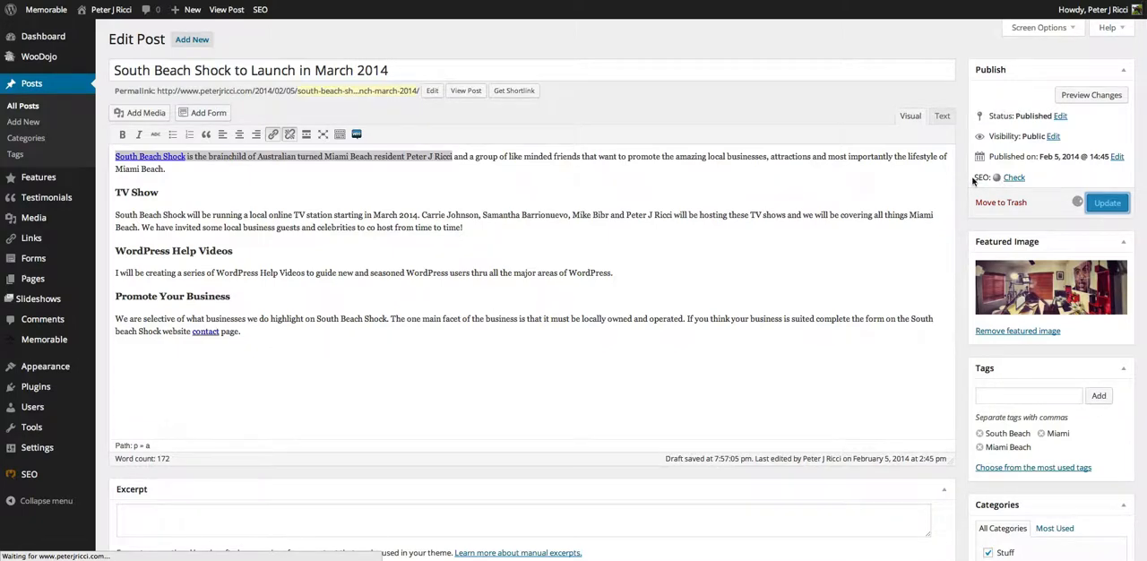
click(1107, 203)
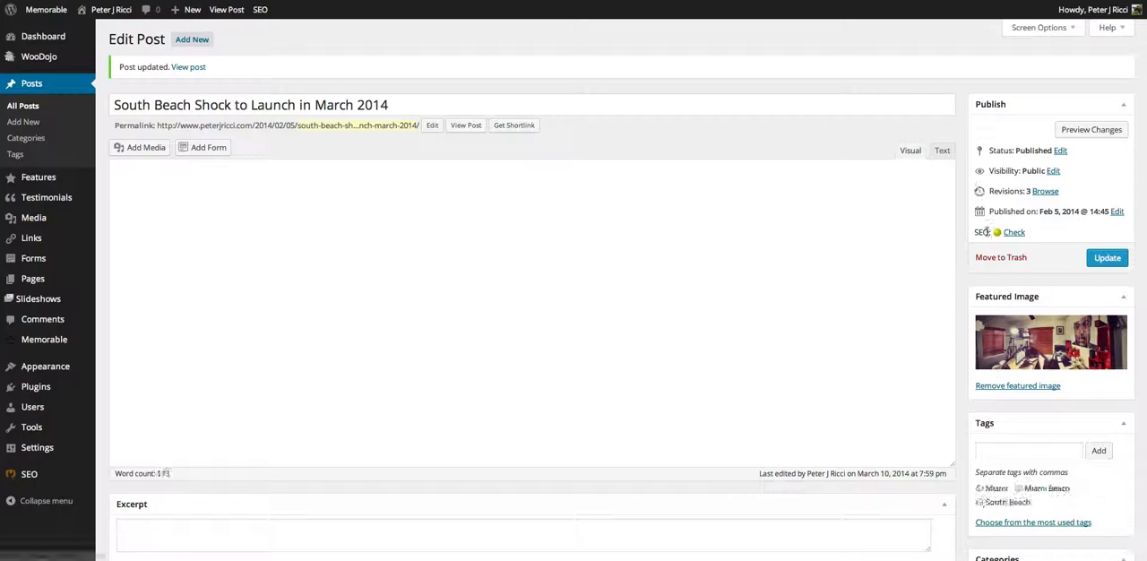
scroll(down, 3)
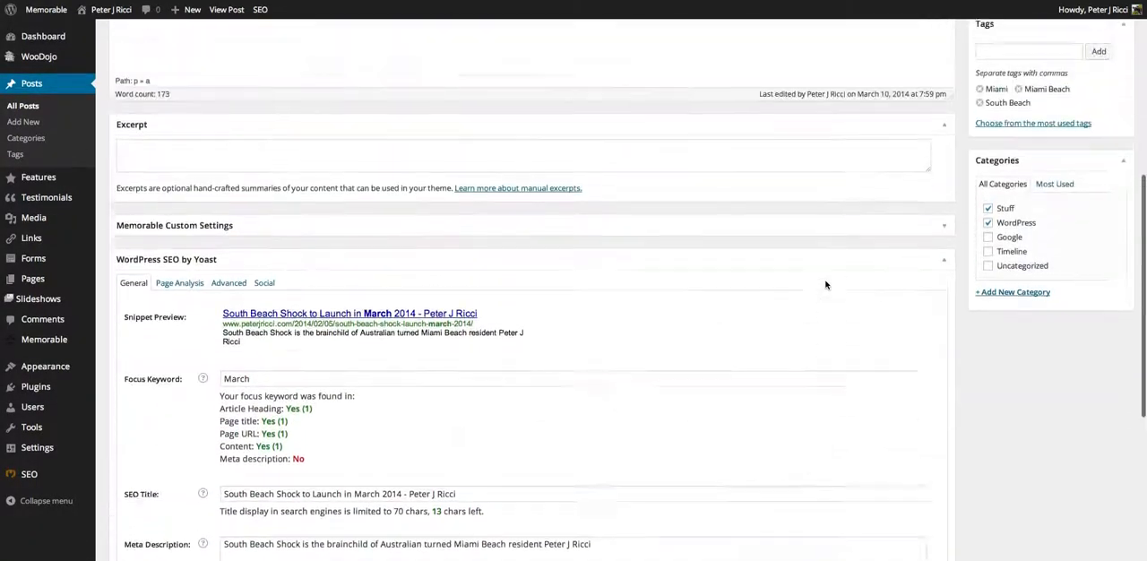
scroll(down, 3)
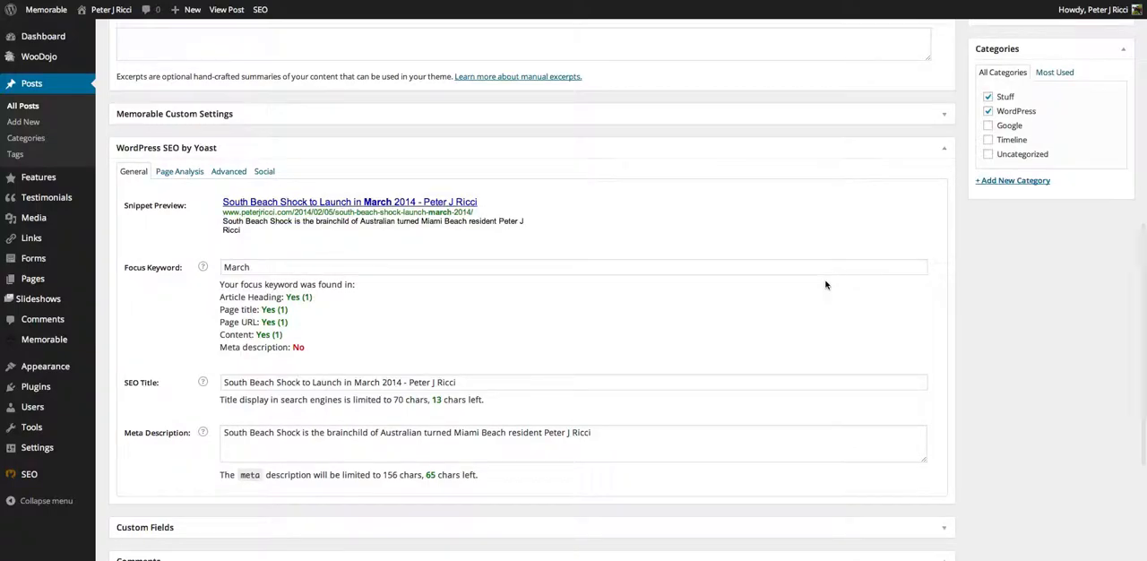
scroll(up, 3)
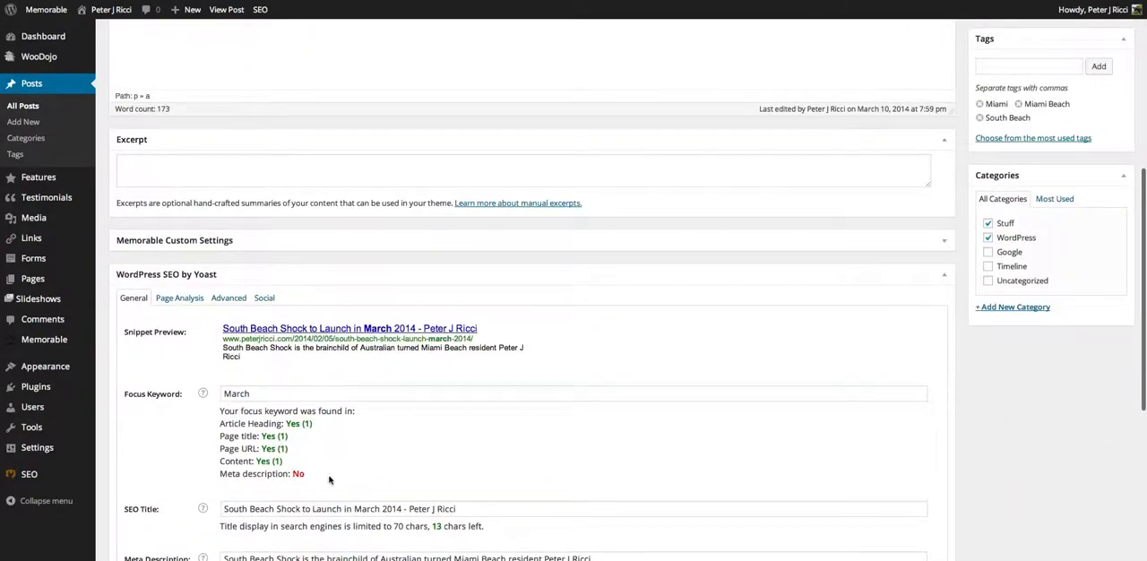
scroll(down, 3)
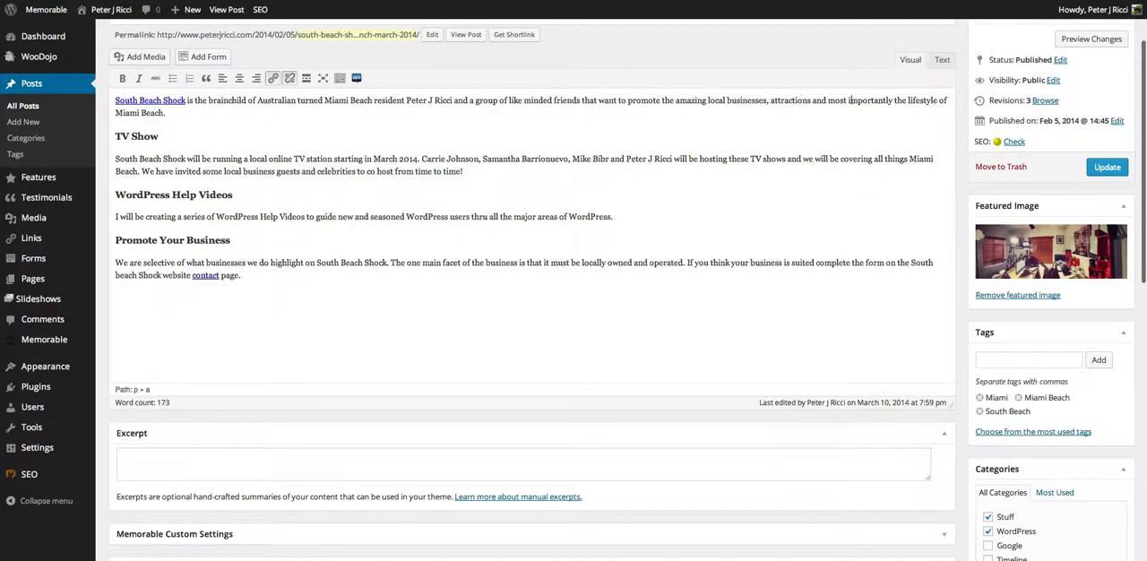
- Extend the meta description with 'most importantly the lifestyle of Miami Beach.' and update the post
drag(828, 100, 164, 112)
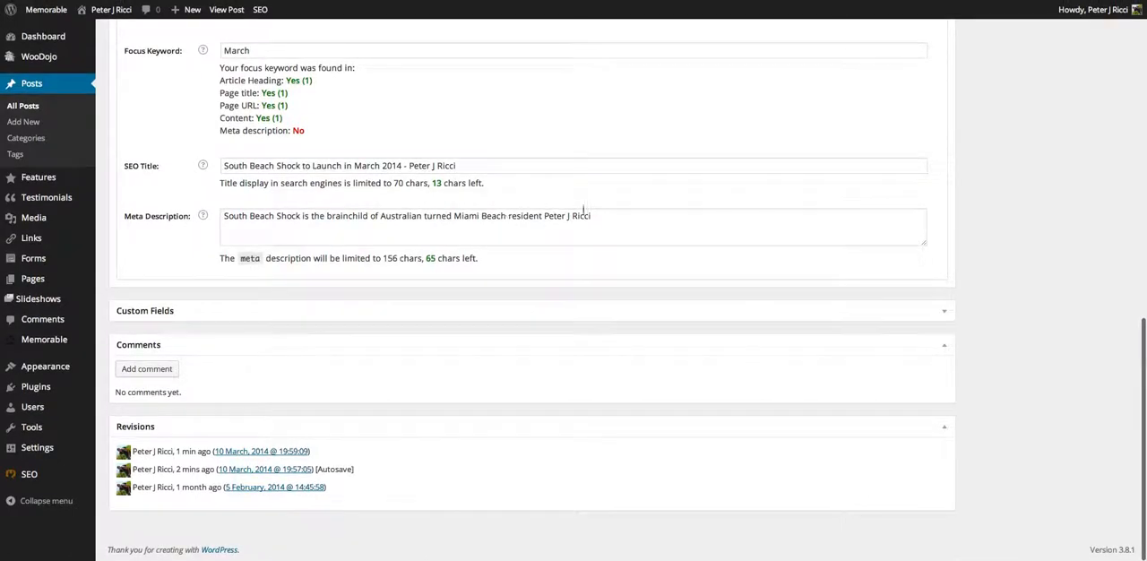
text(most importantly the lifestyle of Miami Beach.)
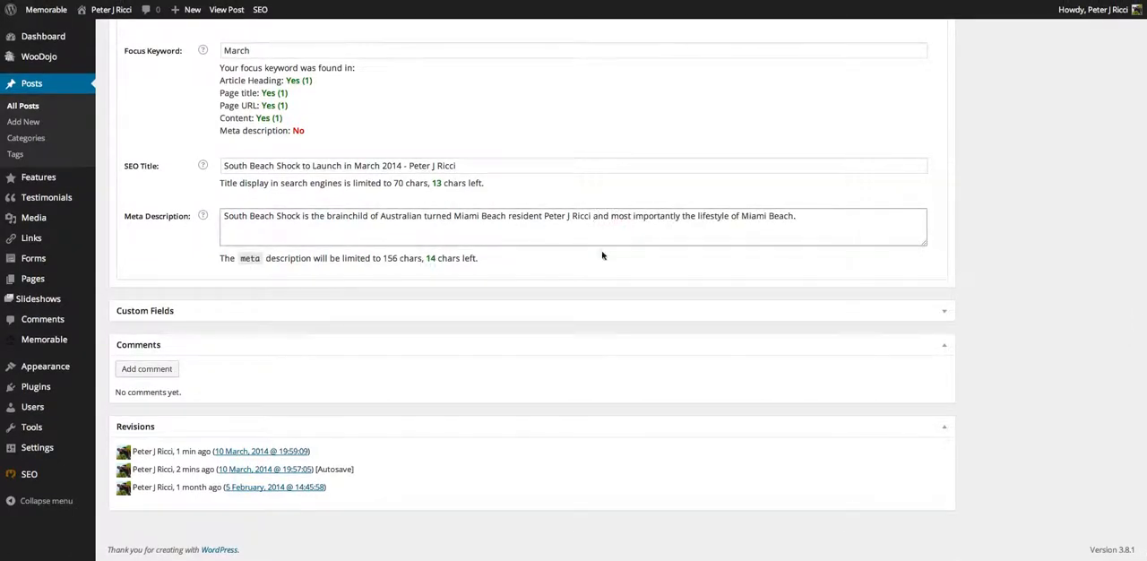
click(1107, 258)
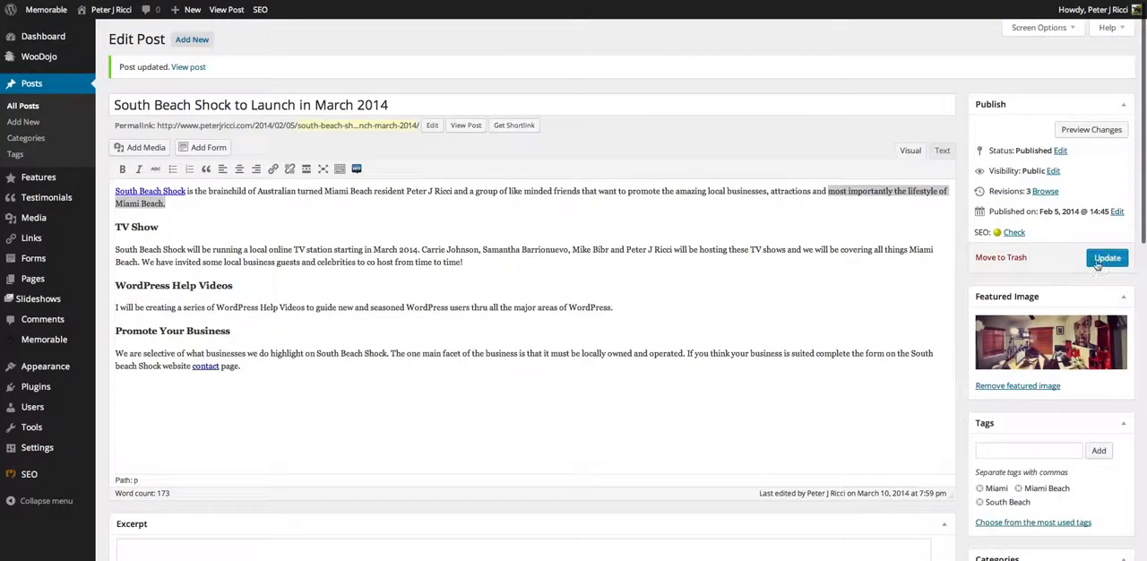
click(1108, 258)
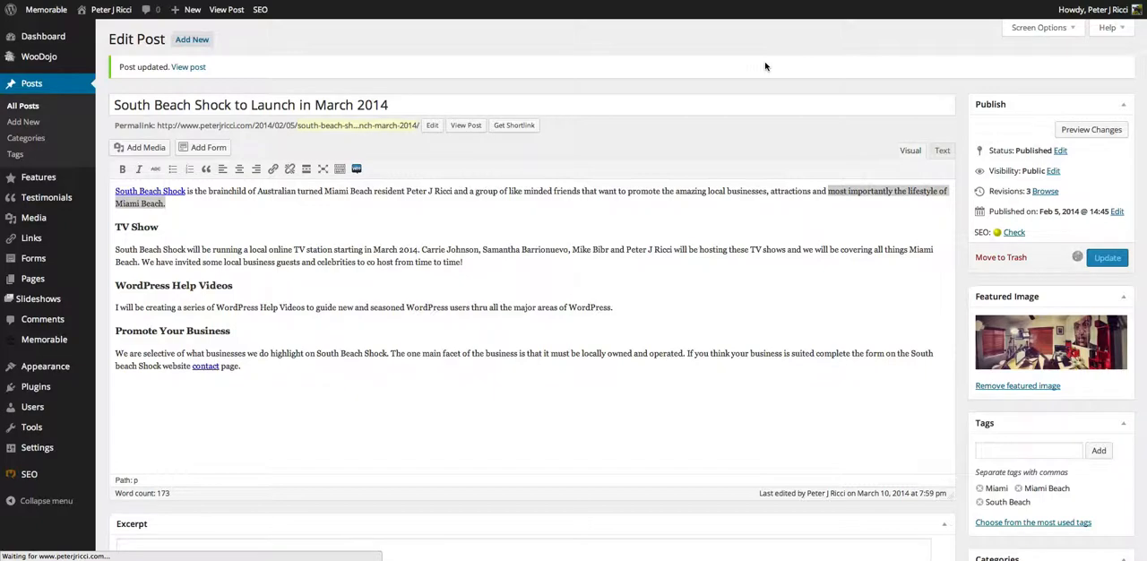
scroll(down, 3)
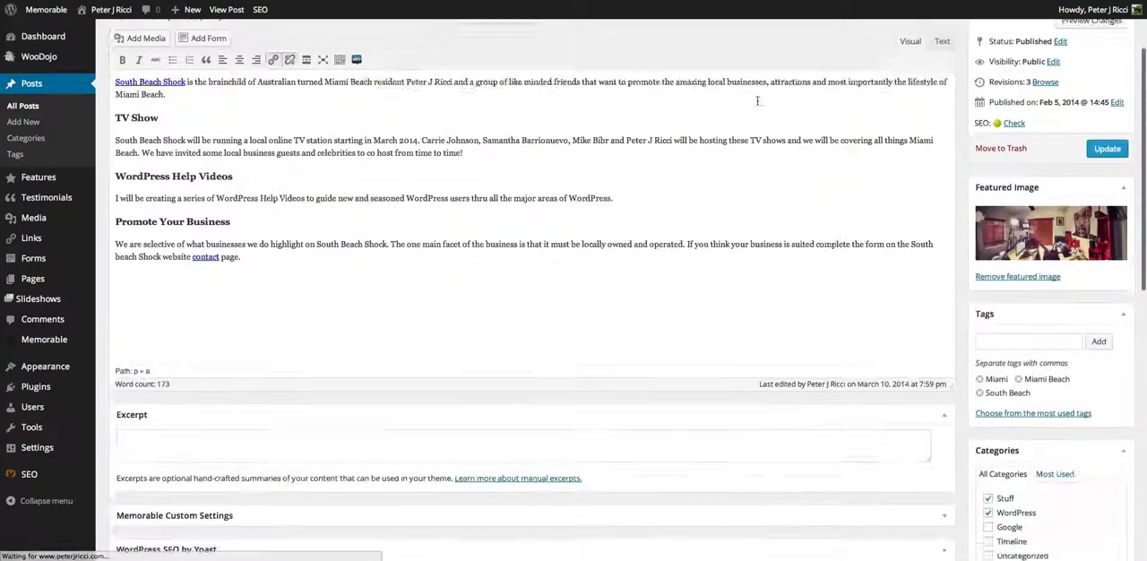
scroll(down, 3)
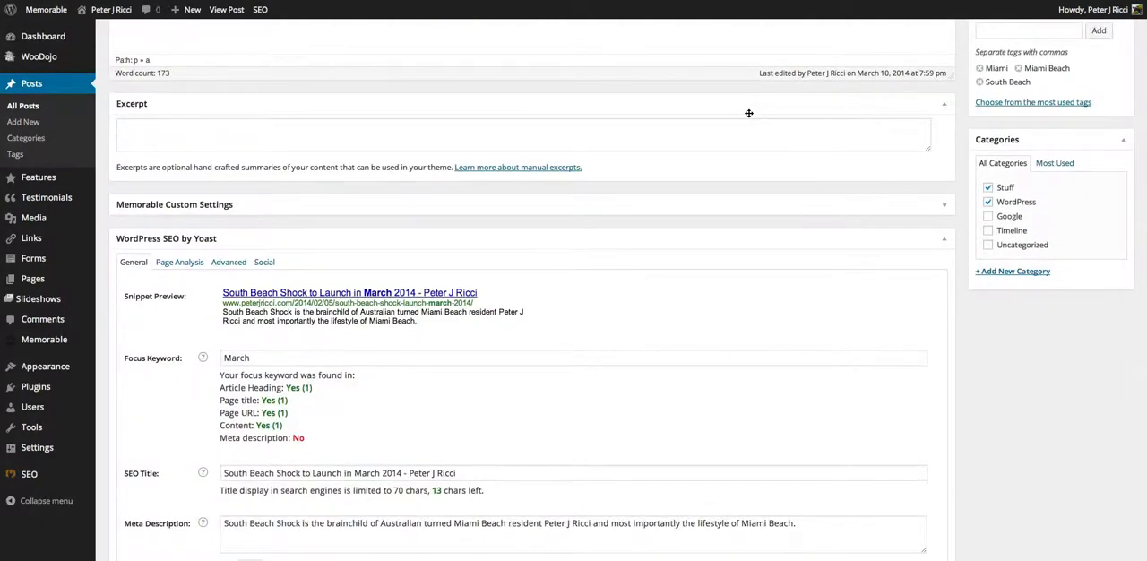
scroll(down, 3)
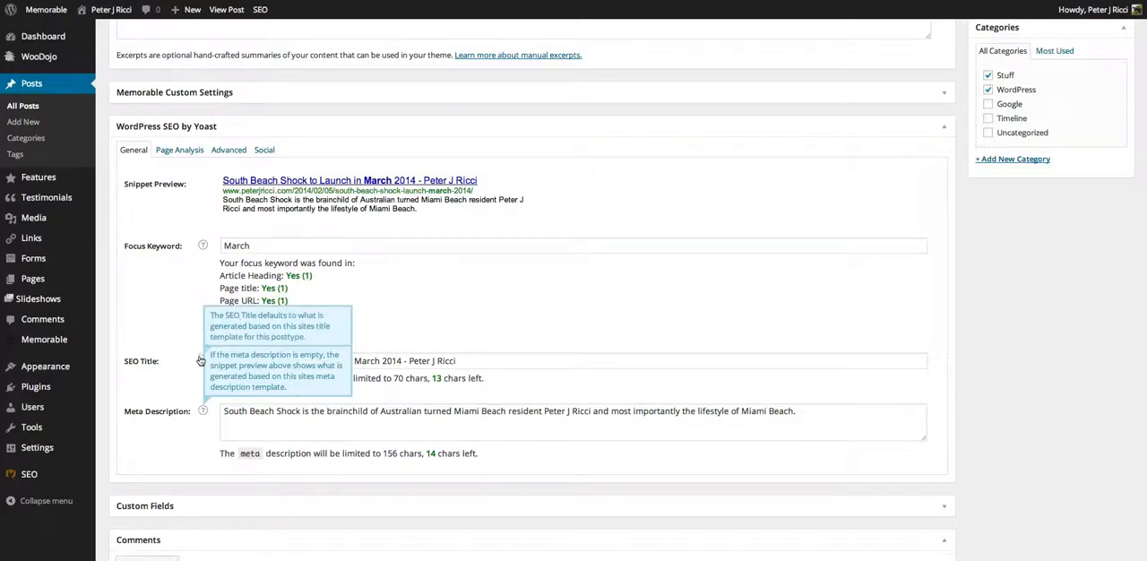
scroll(up, 3)
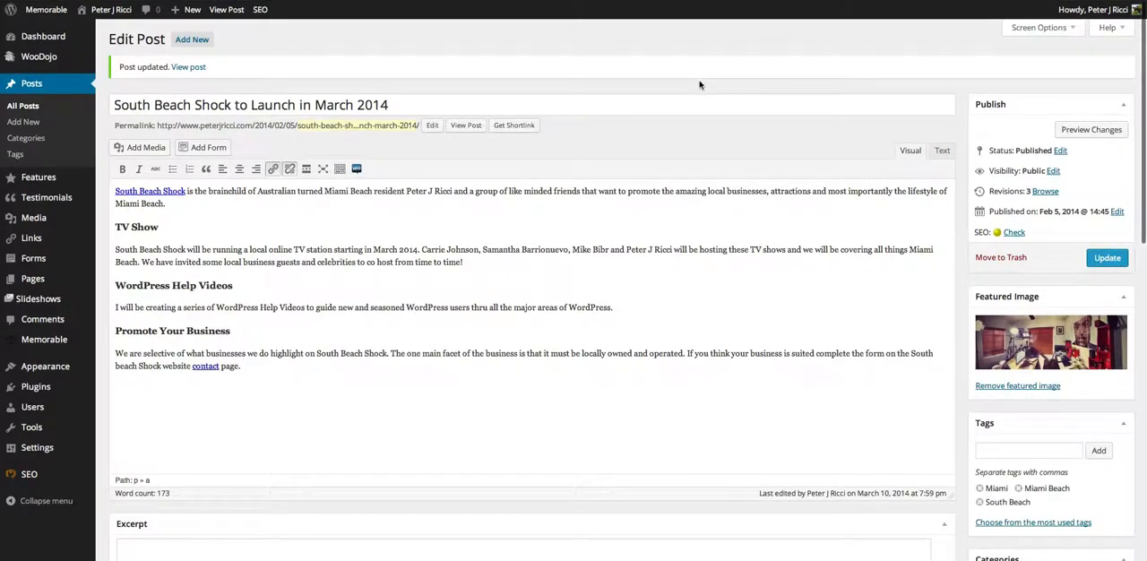
mouse_move(749, 43)
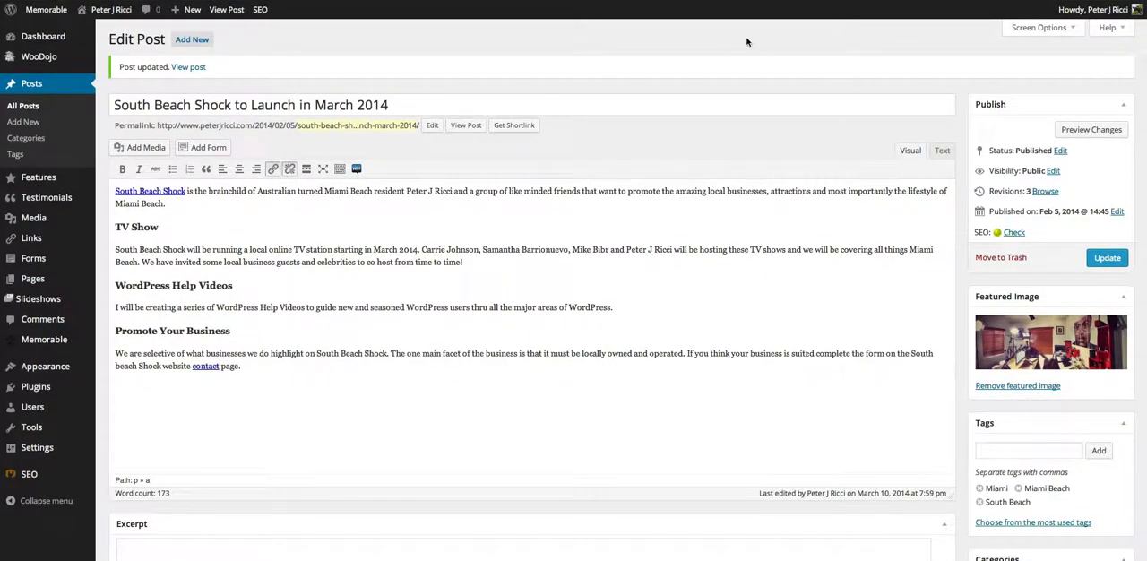
mouse_move(732, 97)
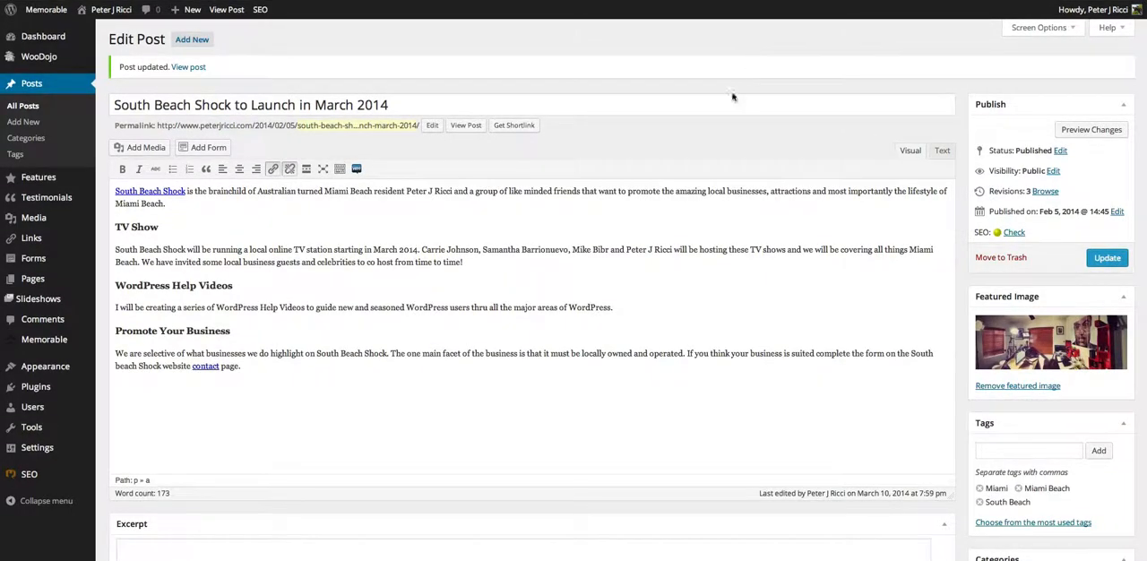
scroll(down, 3)
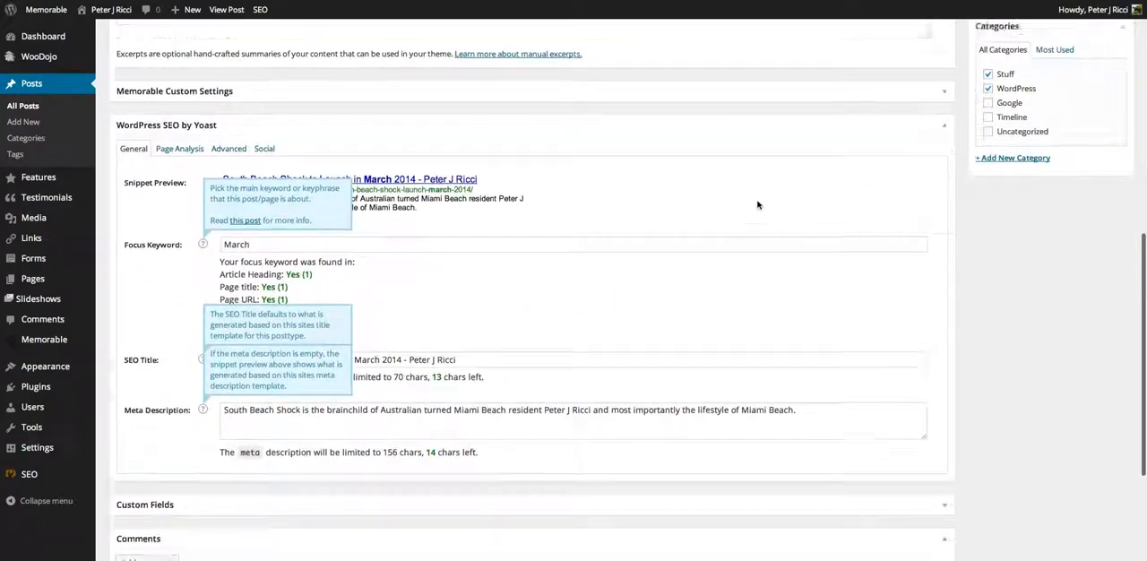
scroll(down, 3)
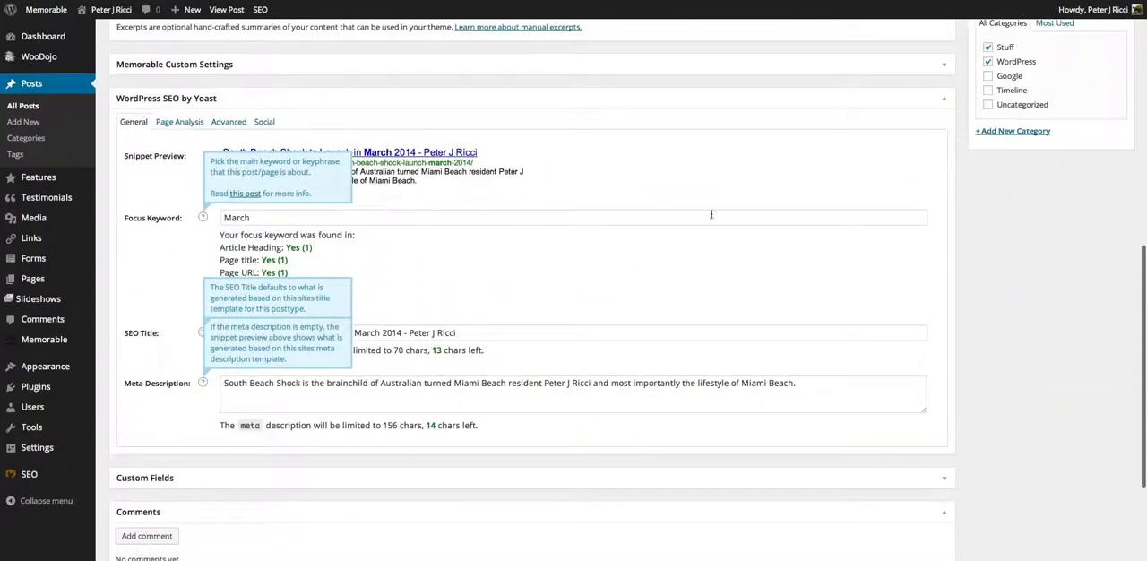
scroll(down, 3)
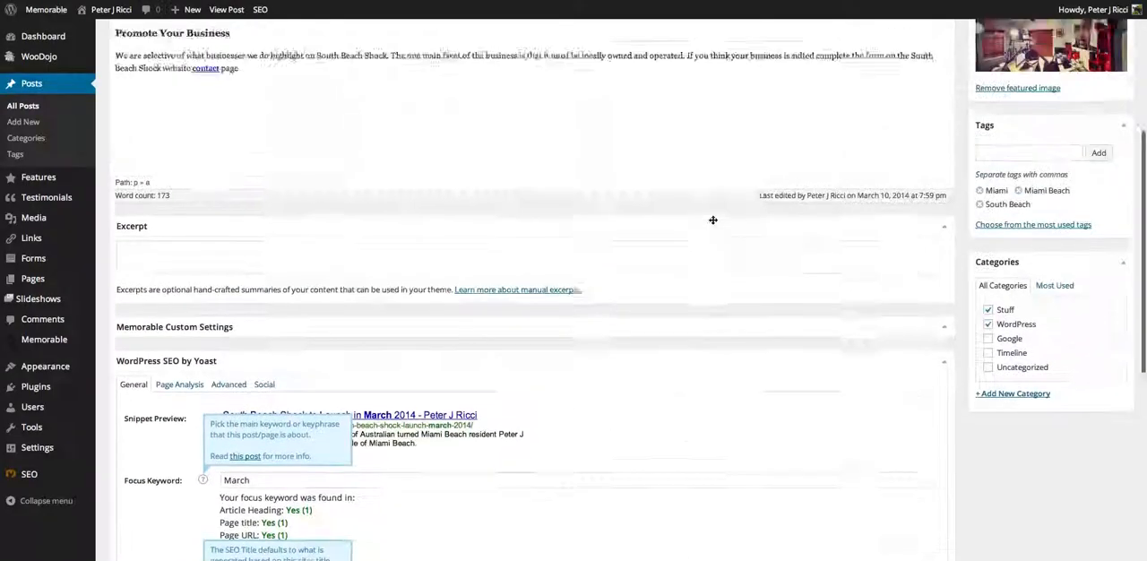
scroll(down, 3)
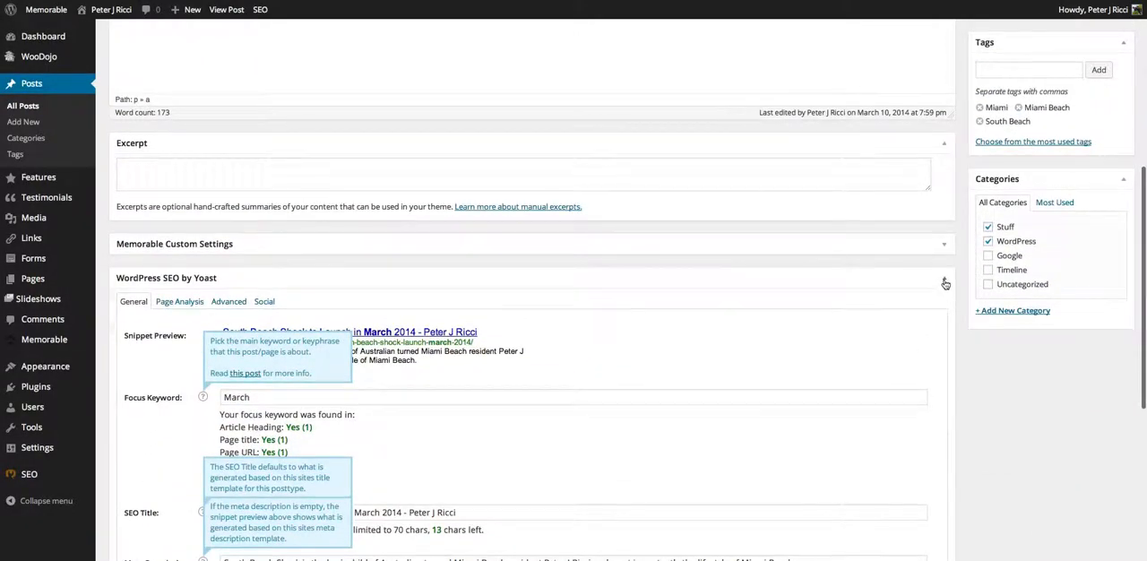